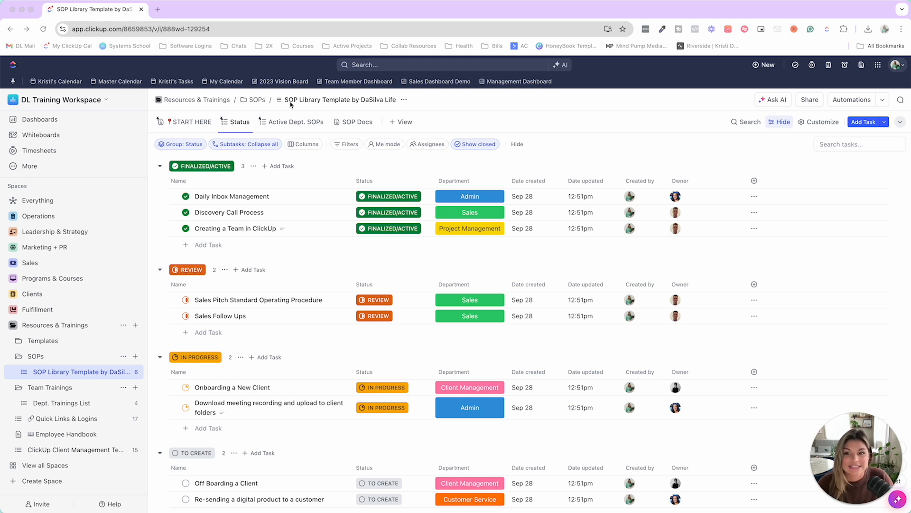
mouse_move(346, 108)
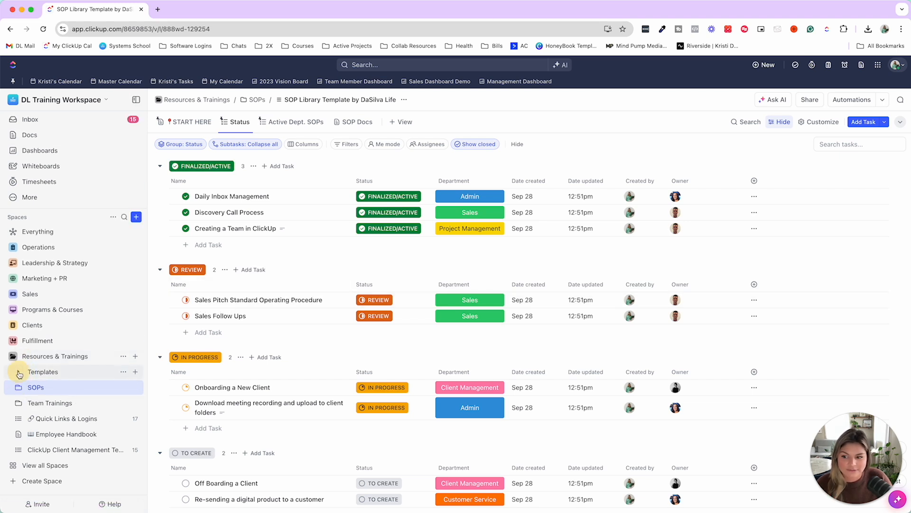
Step: Peek into and refold Templates, then expand SOPs to show the DaSilva Life SOP Library list
click(19, 374)
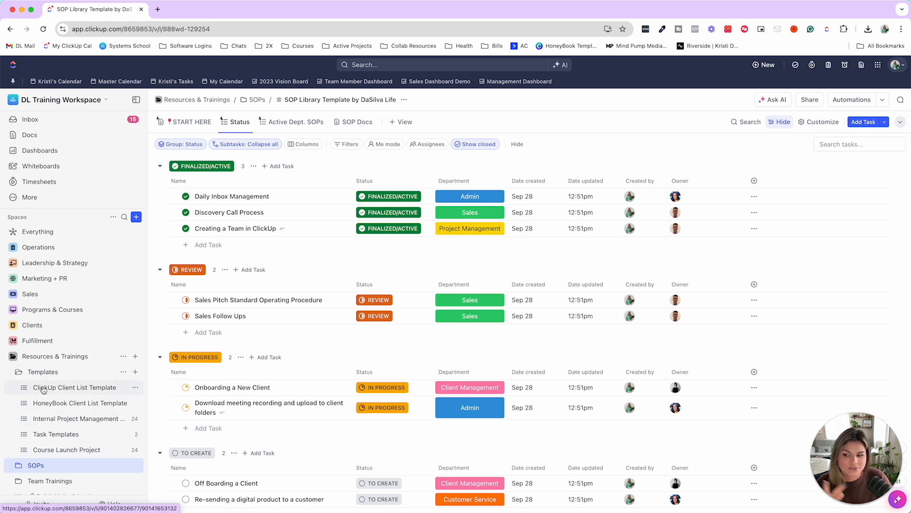
click(17, 371)
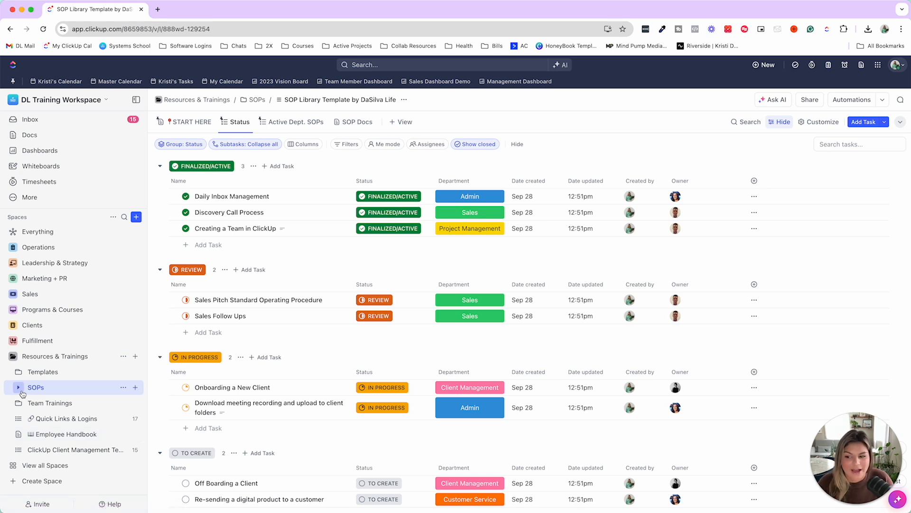
click(34, 387)
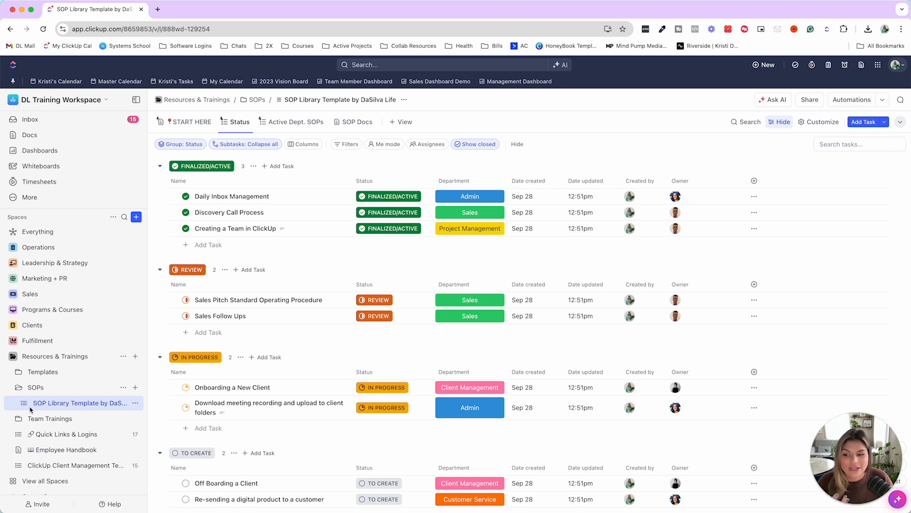
mouse_move(28, 404)
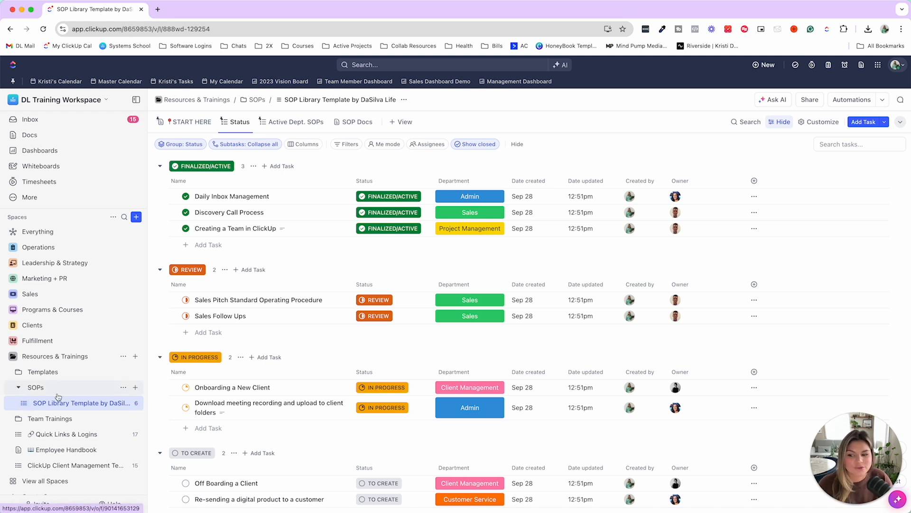
mouse_move(79, 403)
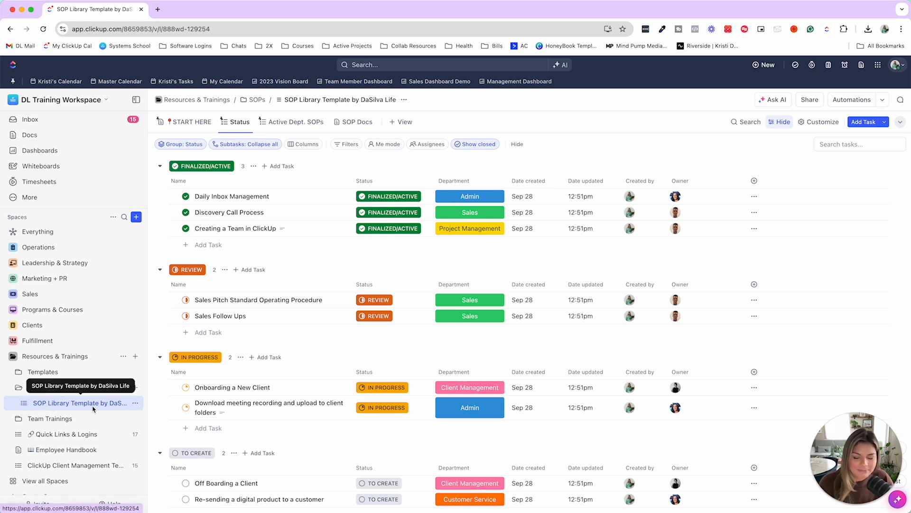
mouse_move(79, 412)
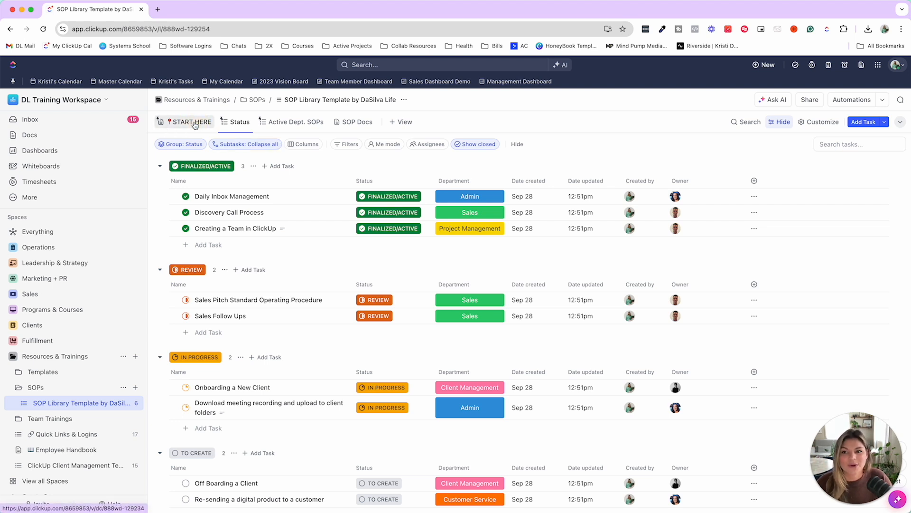
click(188, 122)
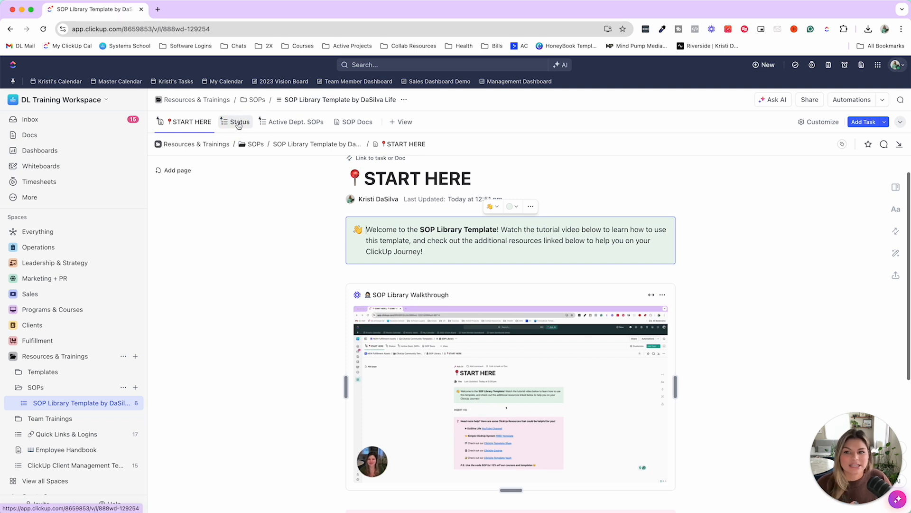
click(238, 121)
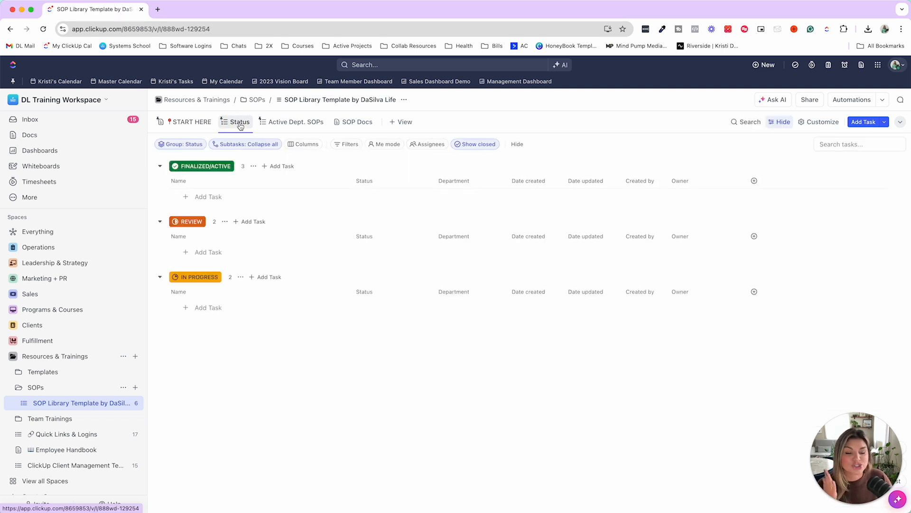
click(187, 196)
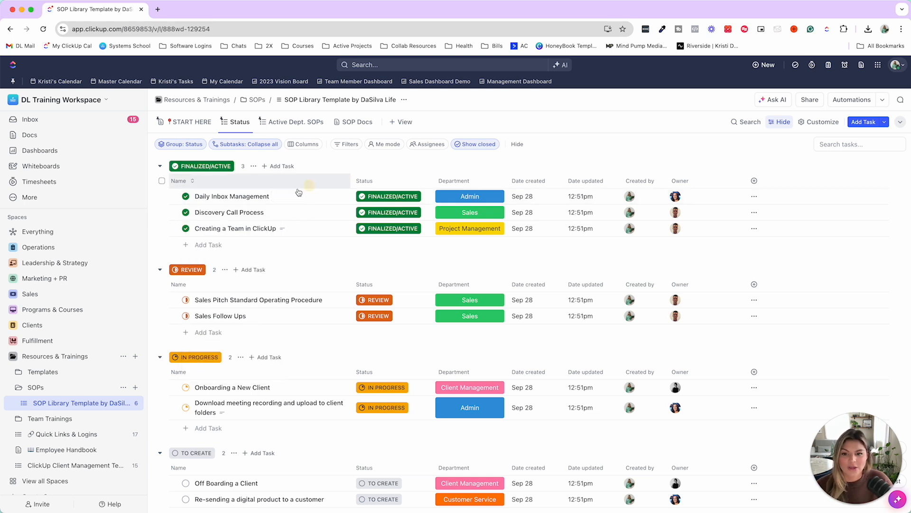
mouse_move(228, 212)
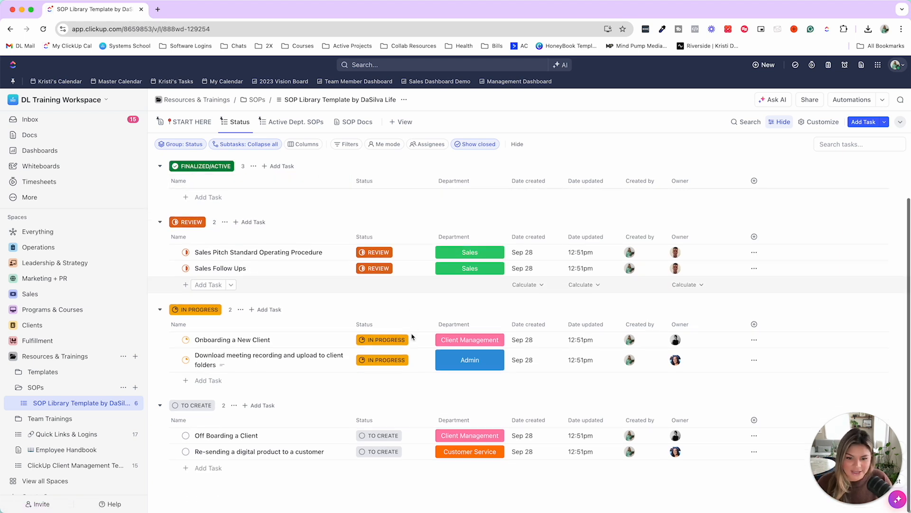
click(296, 121)
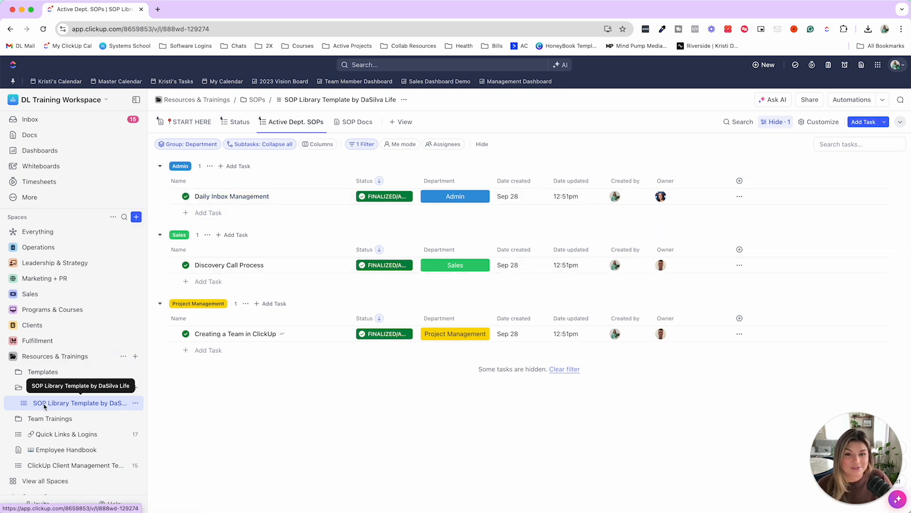
click(456, 196)
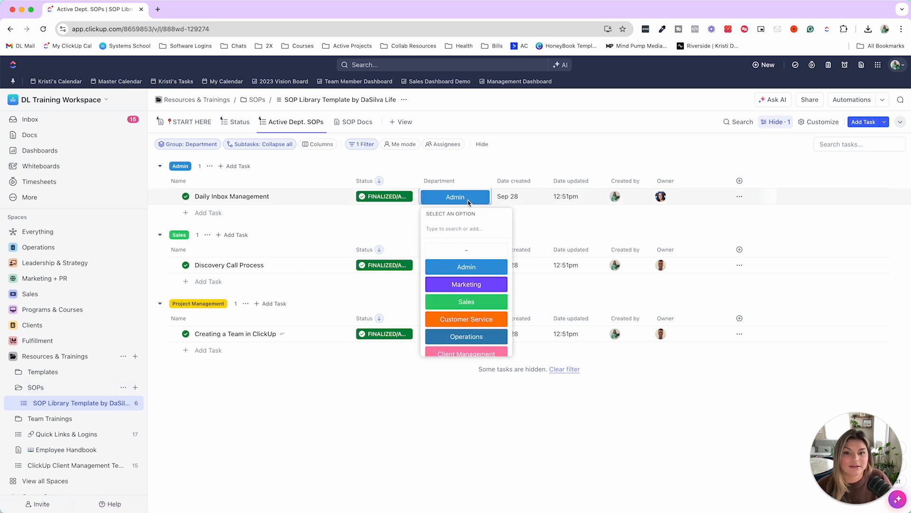
scroll(down, 3)
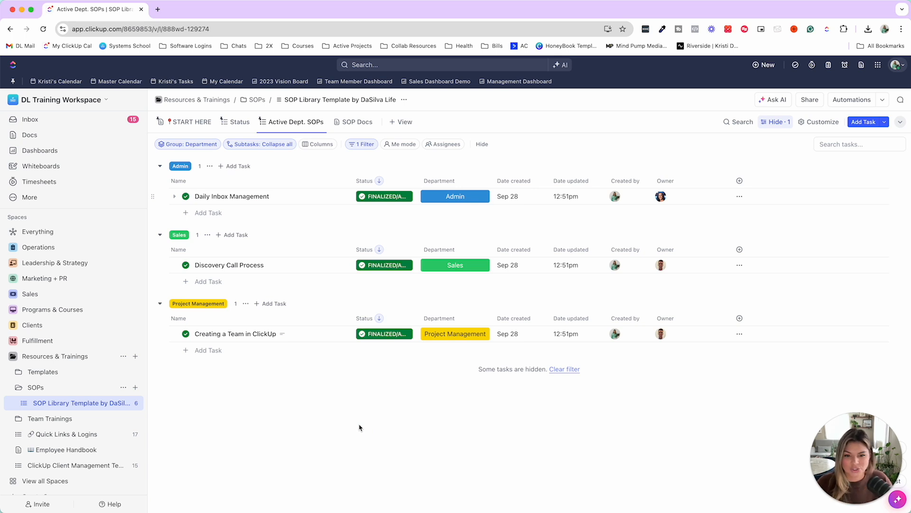
click(239, 122)
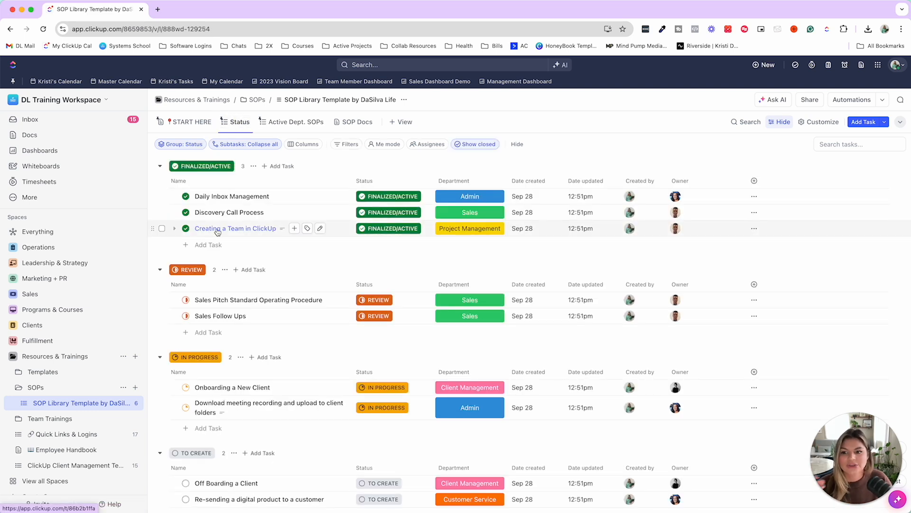
click(235, 228)
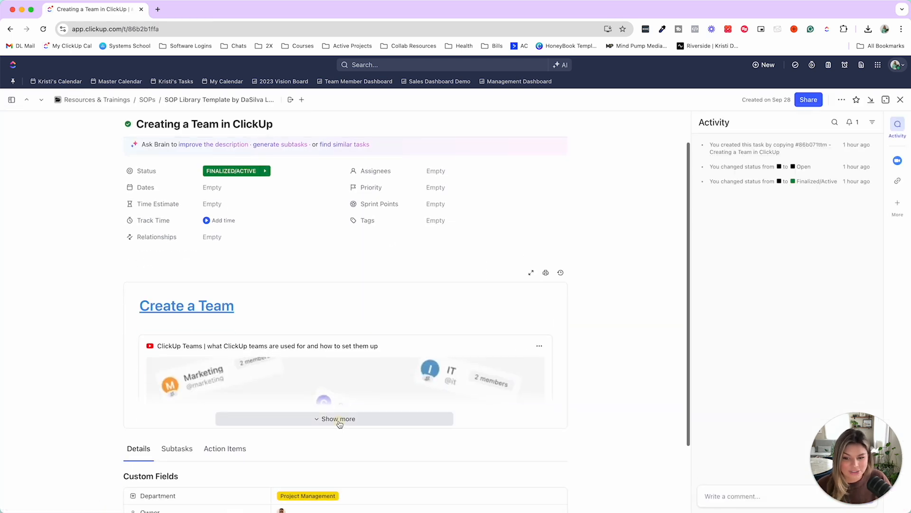
click(337, 418)
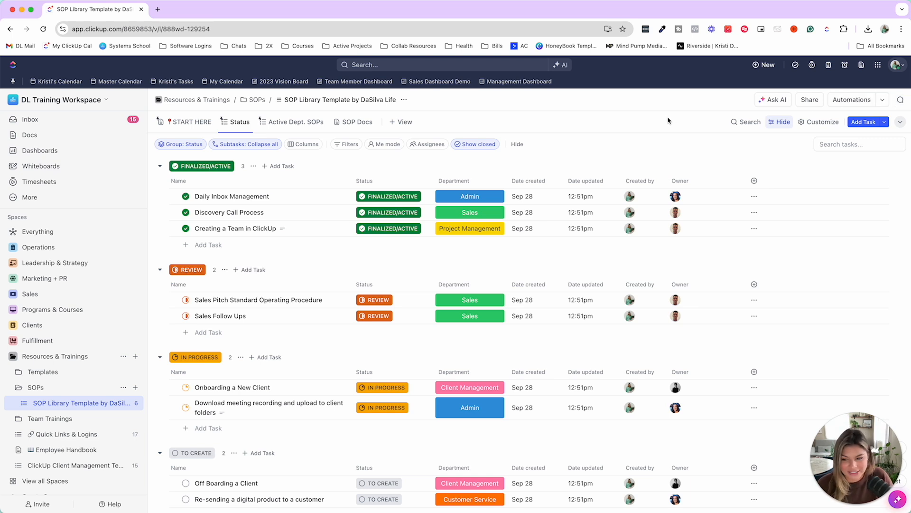
mouse_move(269, 406)
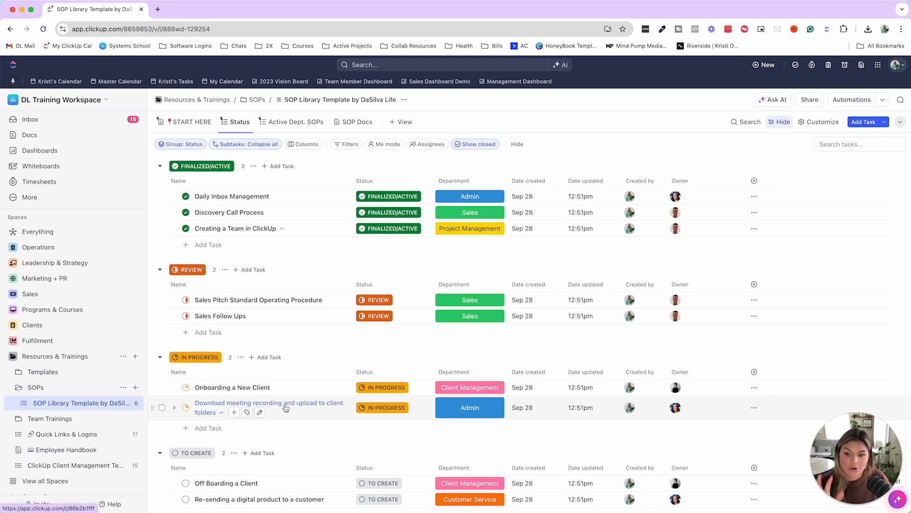
Step: Open the 'Download meeting recording and upload to client folders' SOP showing its Loom placeholder
click(269, 402)
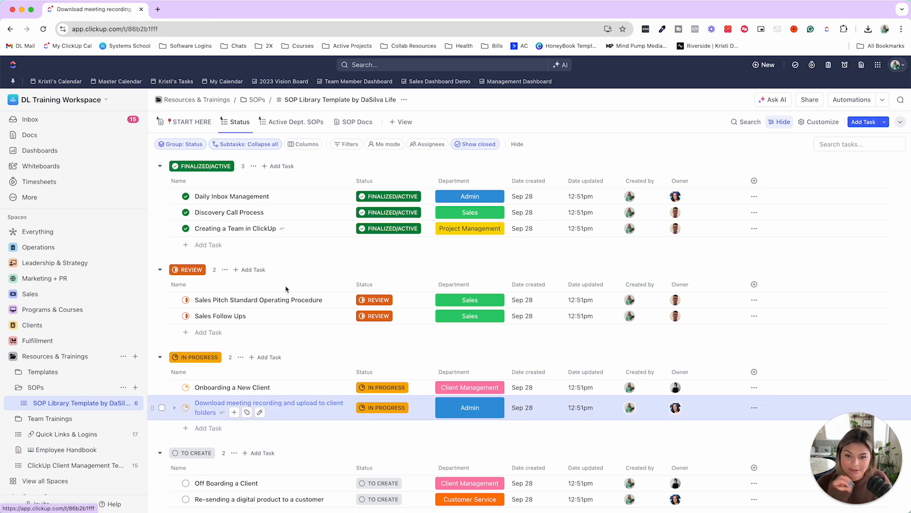
click(269, 407)
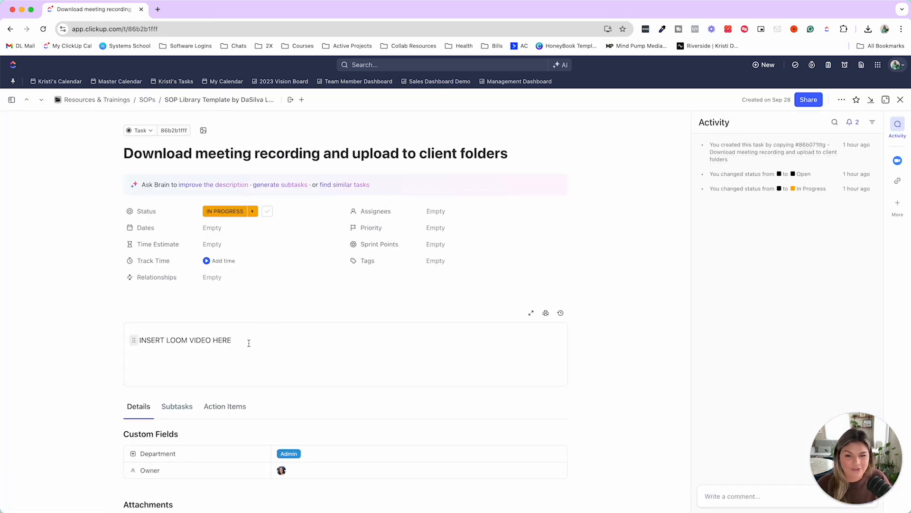
click(350, 184)
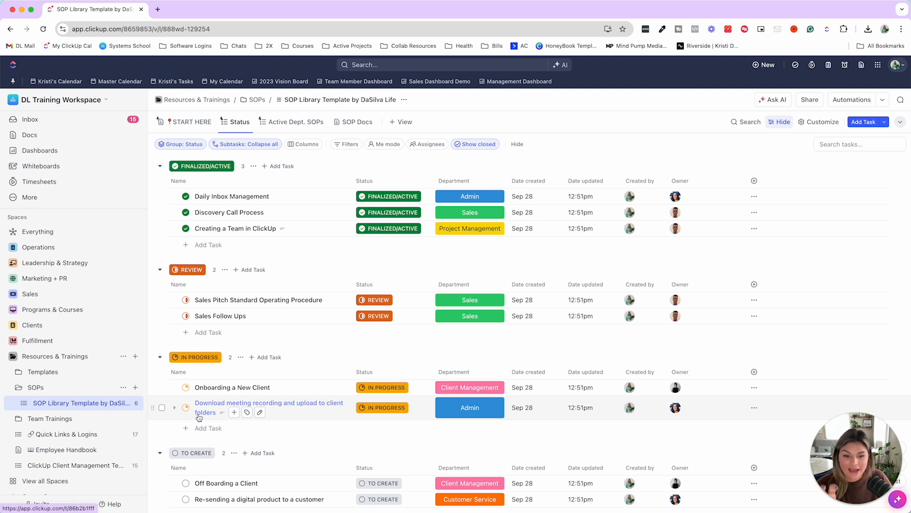
click(269, 402)
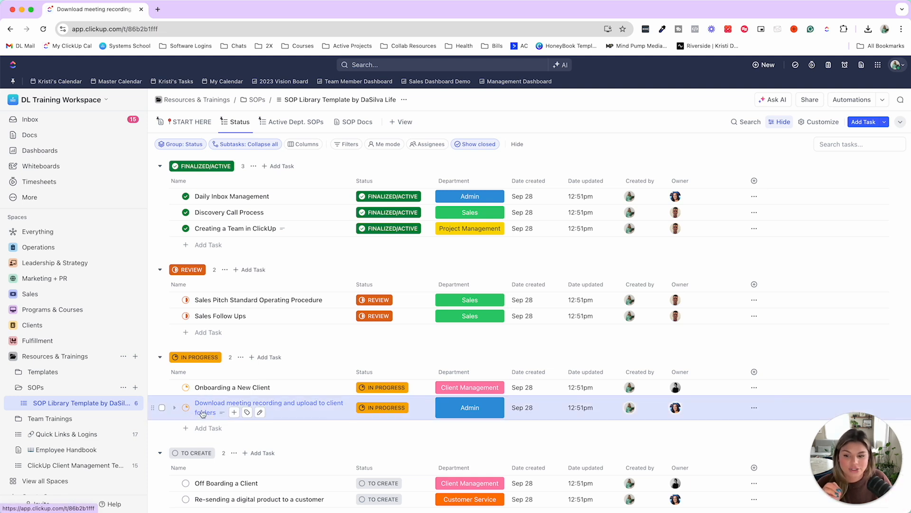
click(268, 407)
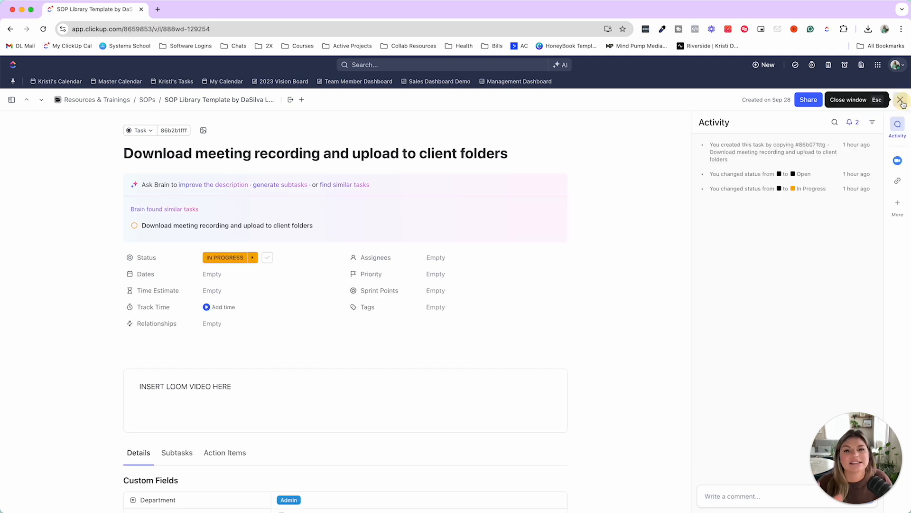
Step: Close the meeting-recording SOP and return from the HoneyBook Setup tab to the SOP Library
click(903, 99)
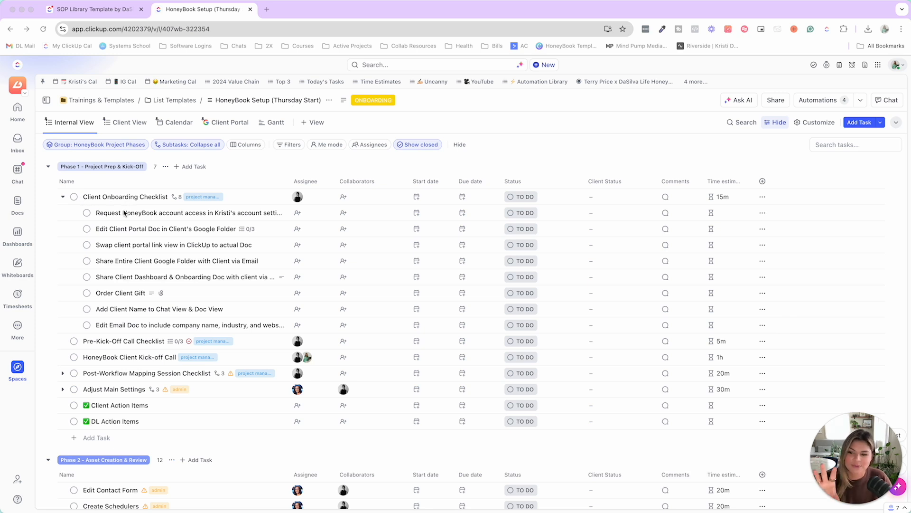
mouse_move(131, 332)
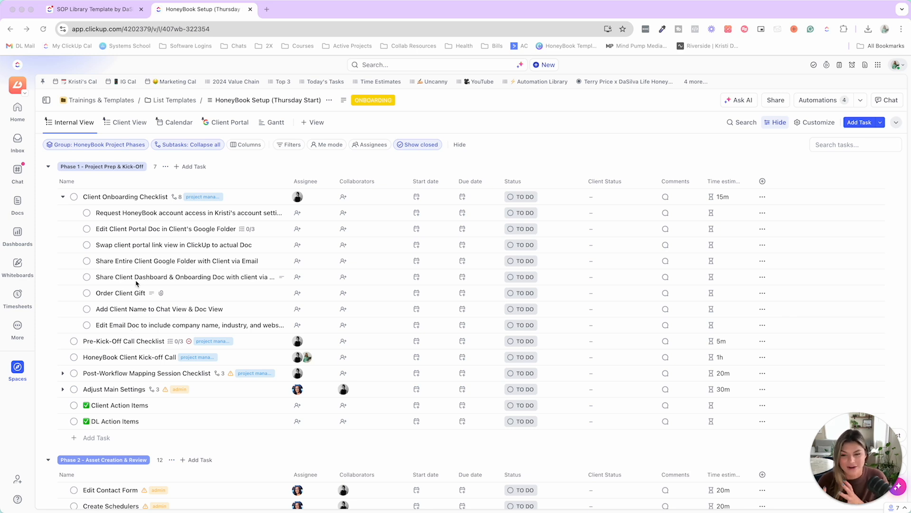
mouse_move(138, 212)
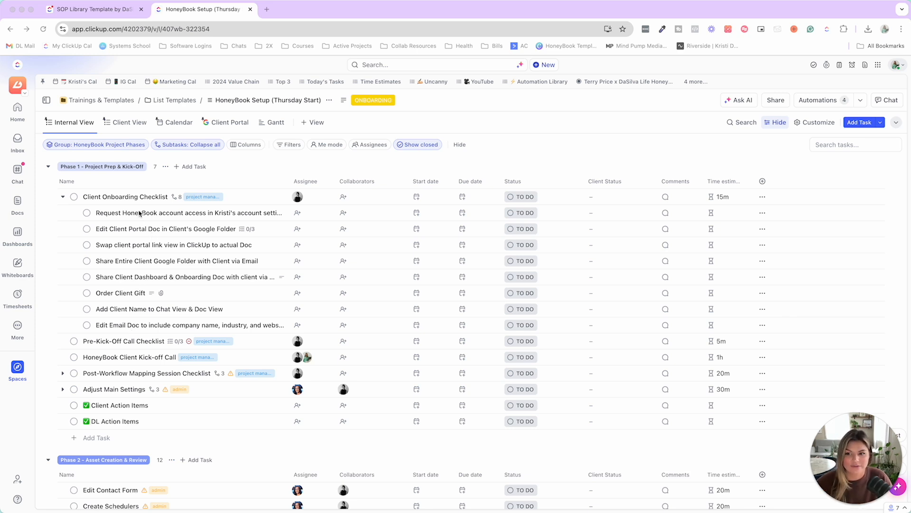
mouse_move(99, 216)
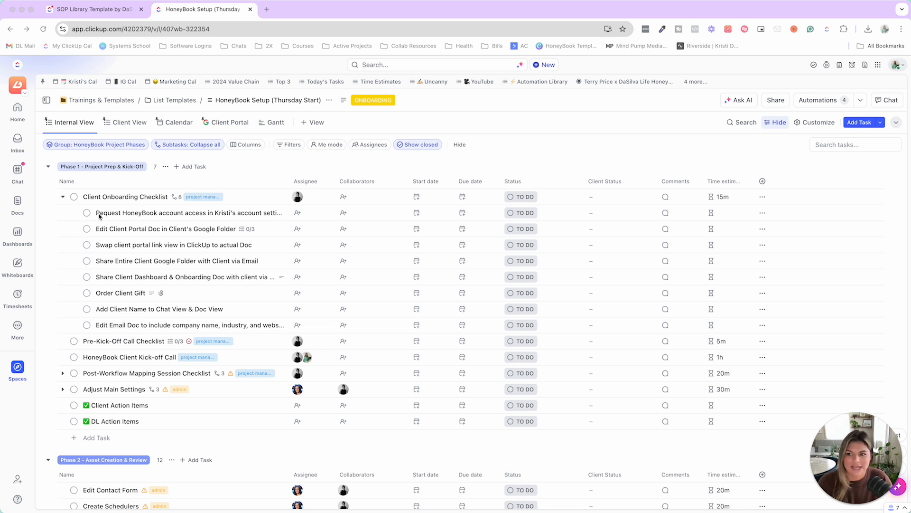
mouse_move(117, 239)
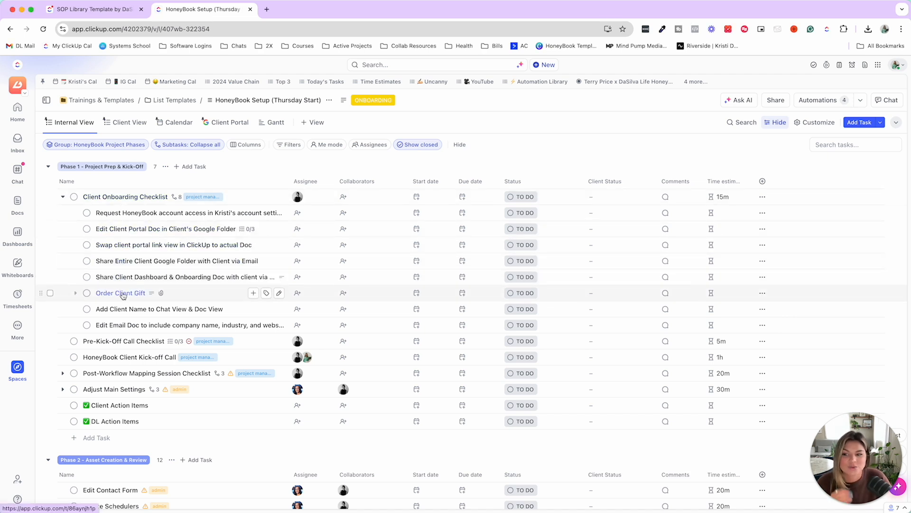
click(93, 9)
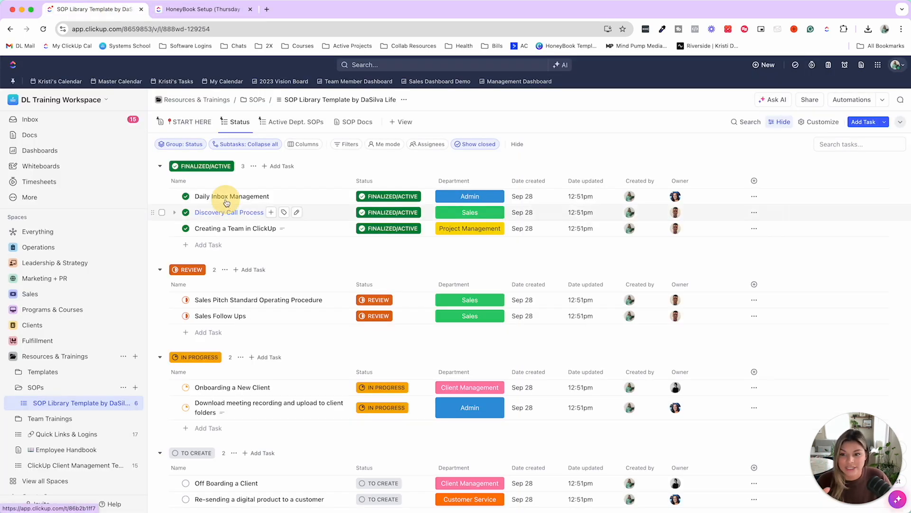
right_click(231, 196)
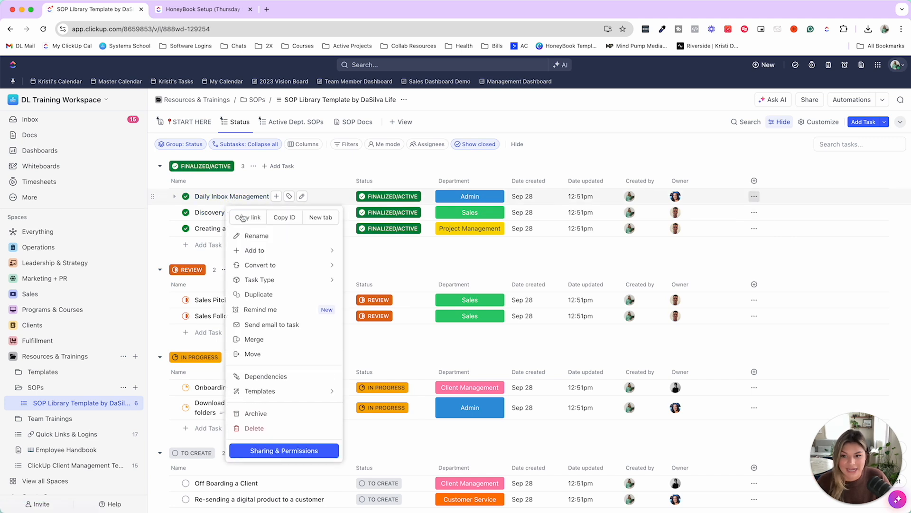
click(331, 165)
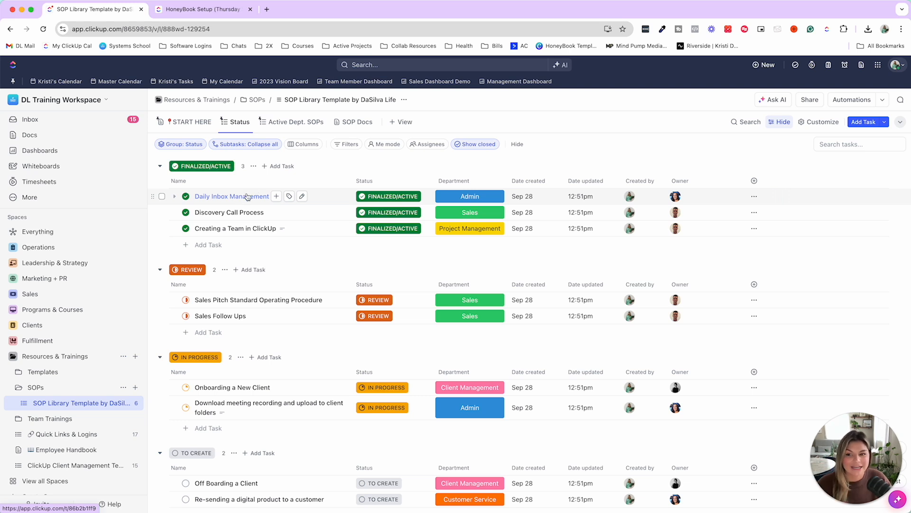
Step: Open Daily Inbox Management and view its status options without changing them
click(232, 196)
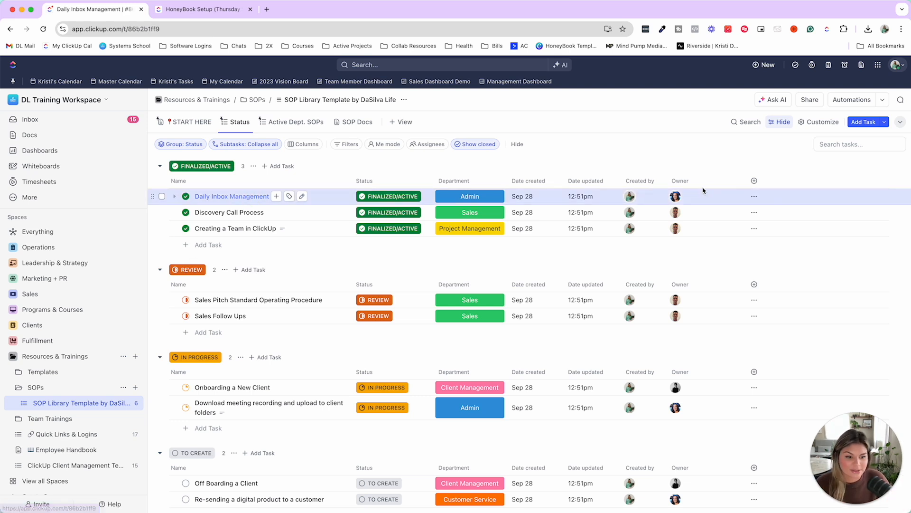
click(232, 196)
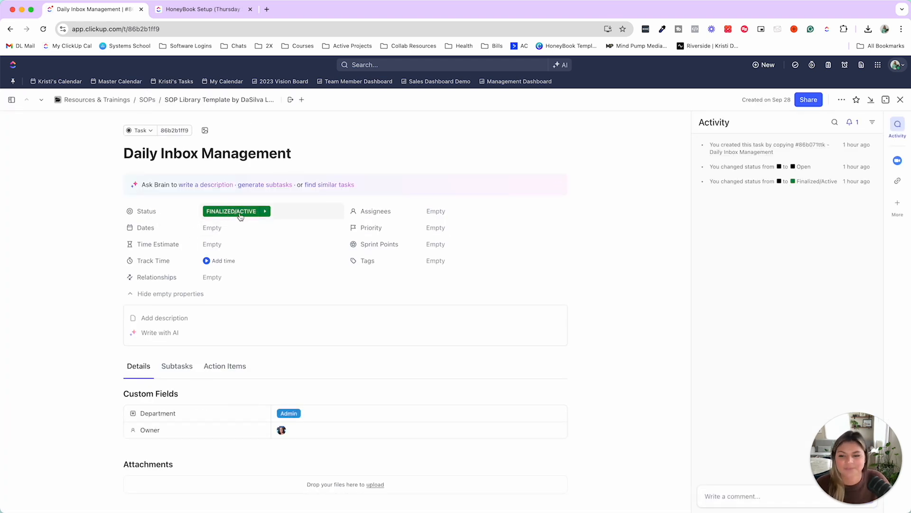
click(236, 210)
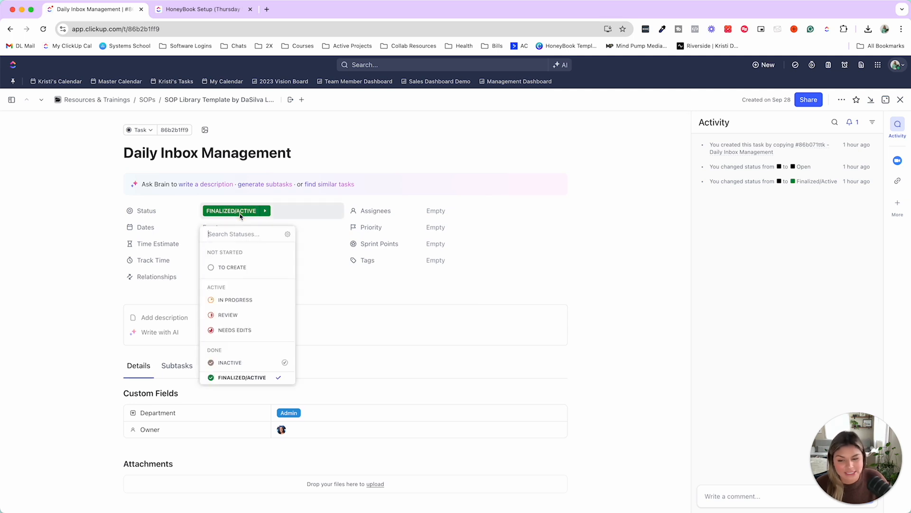
click(633, 179)
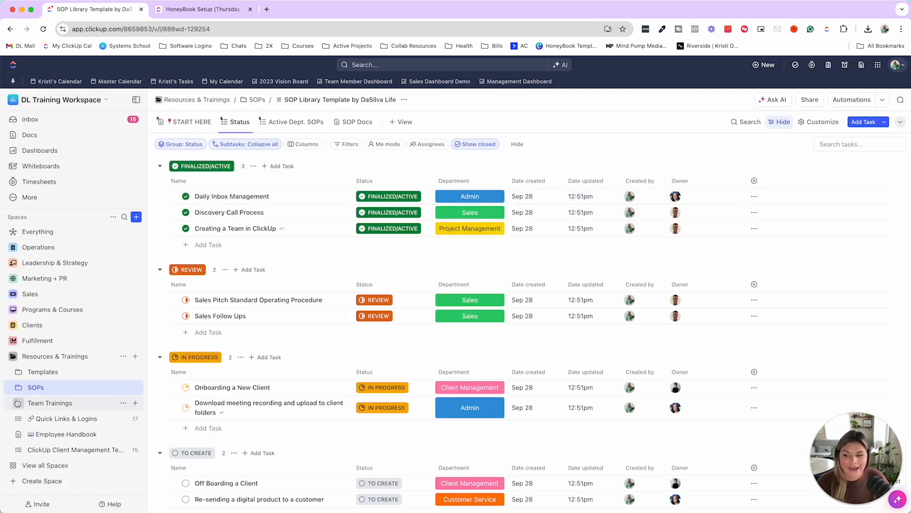
Step: Expand the Team Trainings folder to reveal the Dept. Trainings List
click(50, 403)
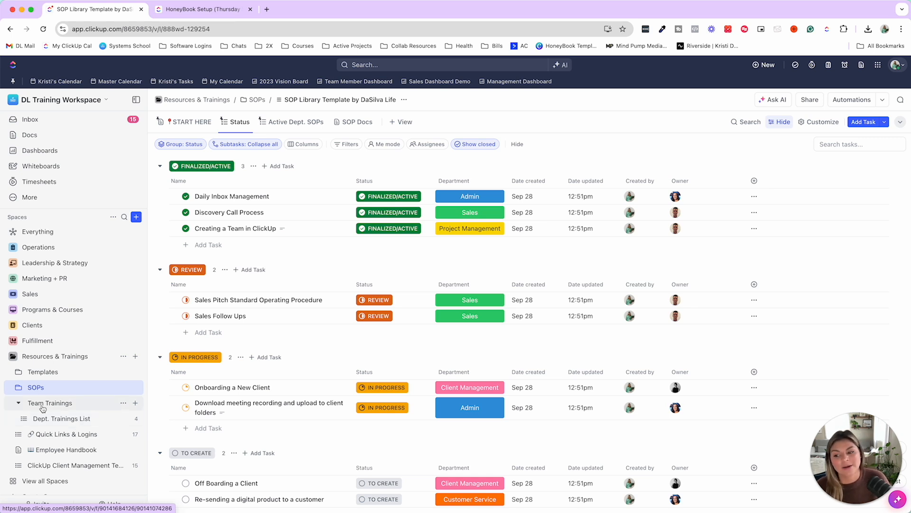
Step: Open Dept. Trainings List and inspect Daily Inbox Management's Training task type and status
click(62, 417)
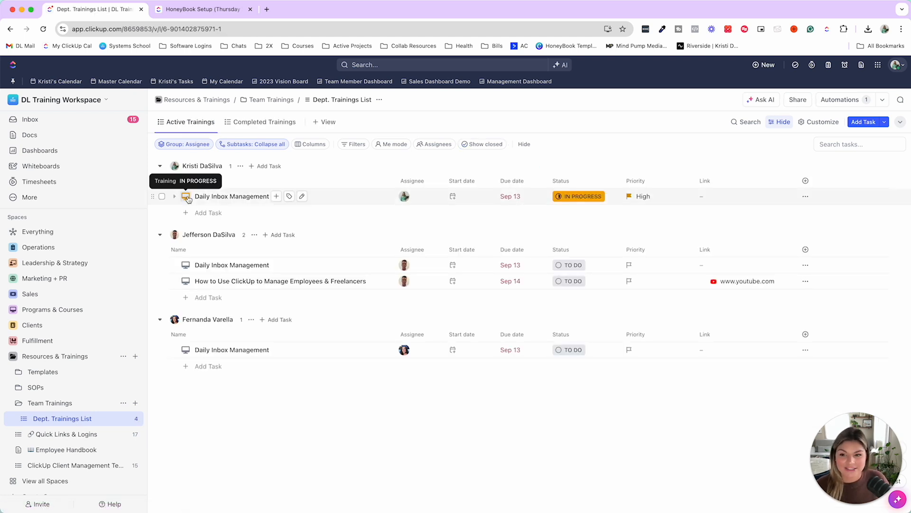
click(186, 196)
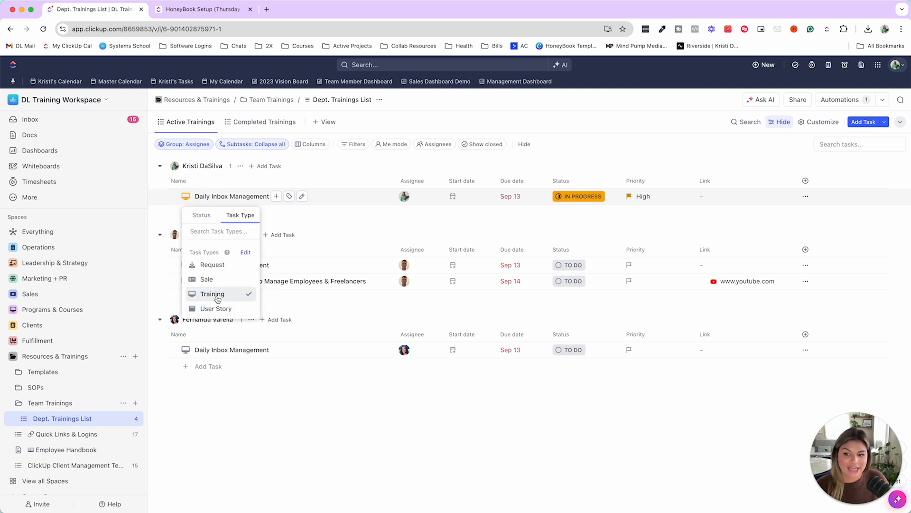
click(211, 294)
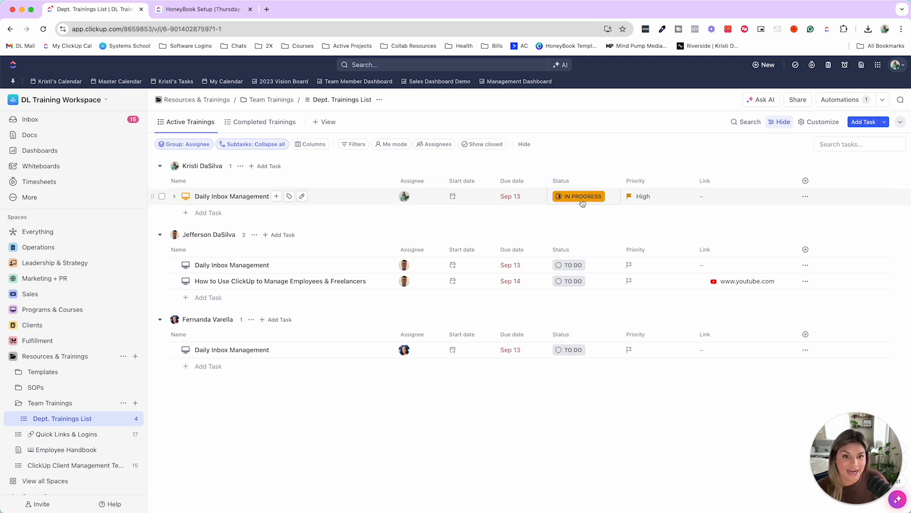
click(581, 196)
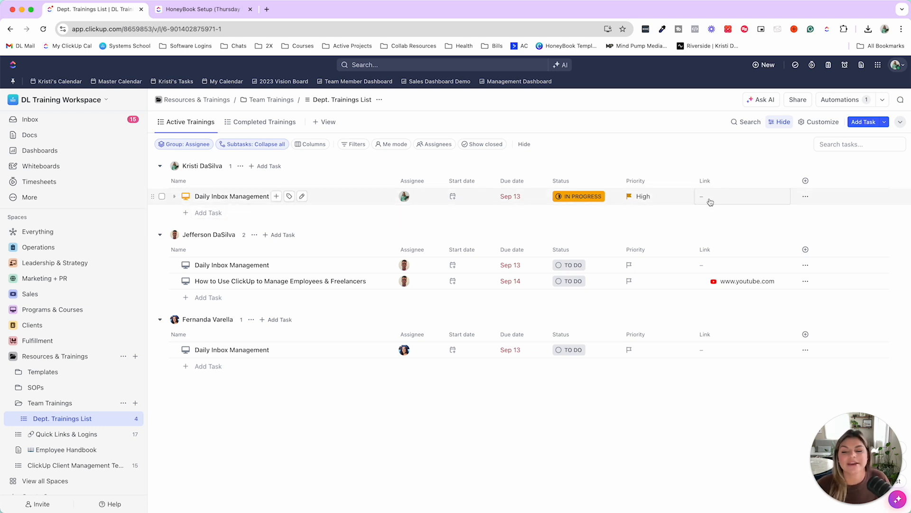
mouse_move(688, 138)
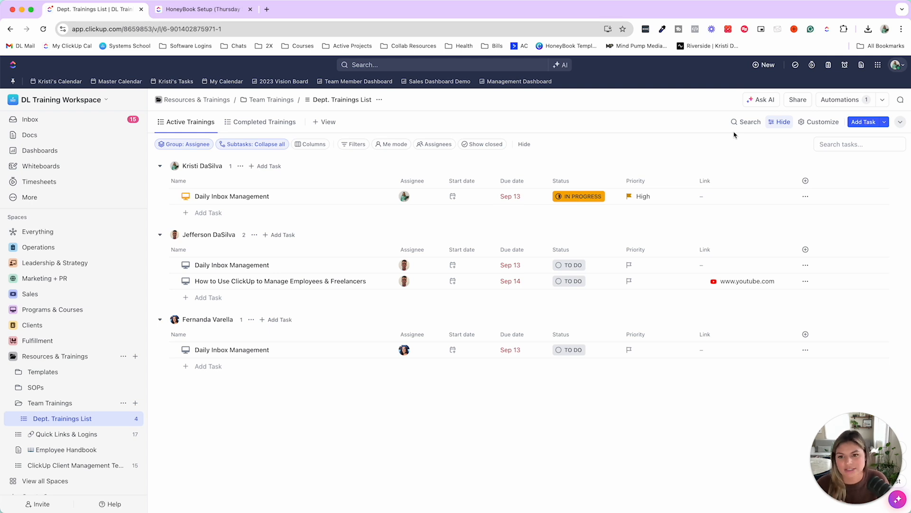
mouse_move(740, 134)
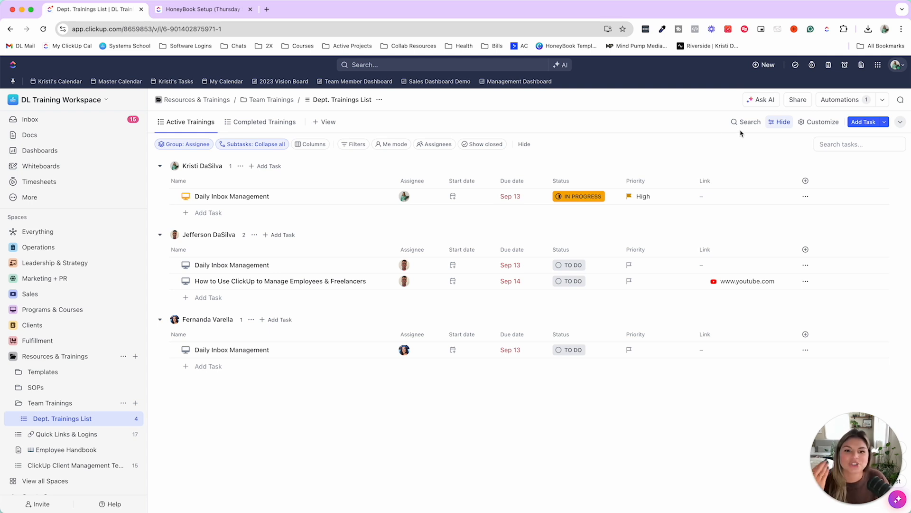
mouse_move(355, 165)
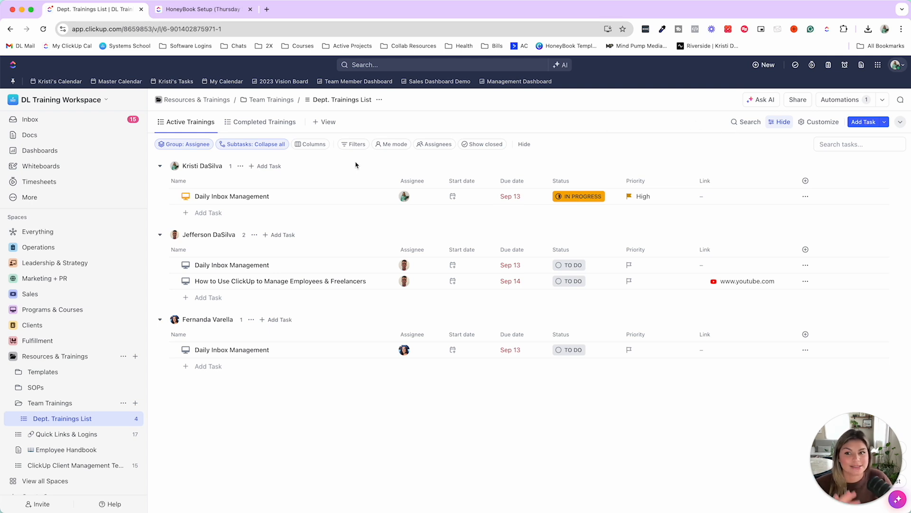
Step: Compare the Completed and Active Trainings views and check the Group by settings
click(265, 122)
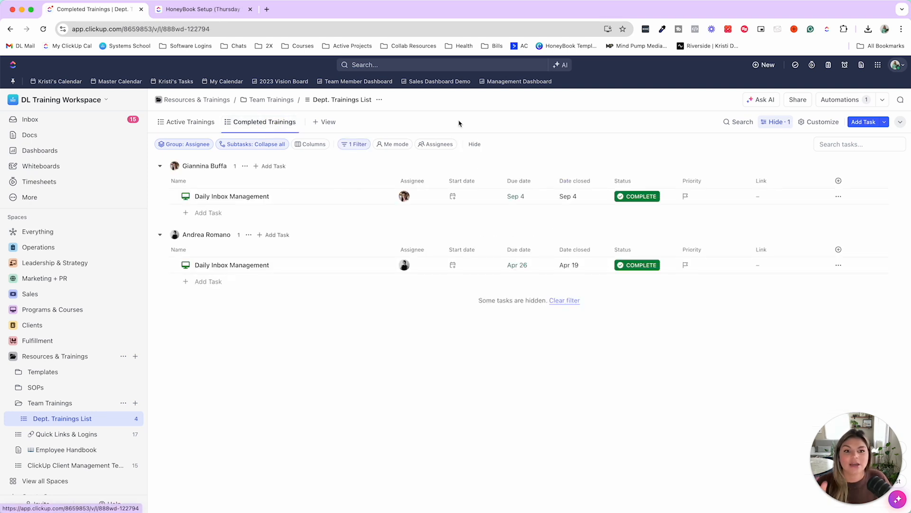
mouse_move(580, 150)
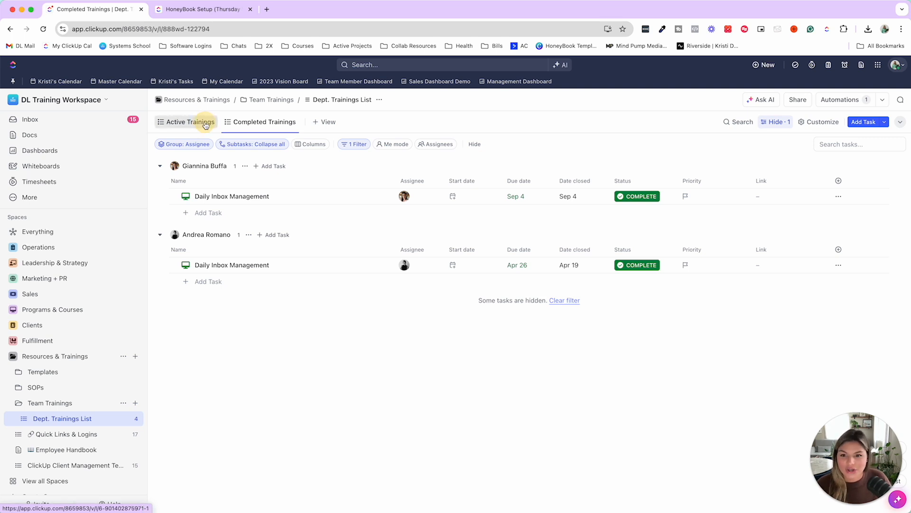
click(190, 122)
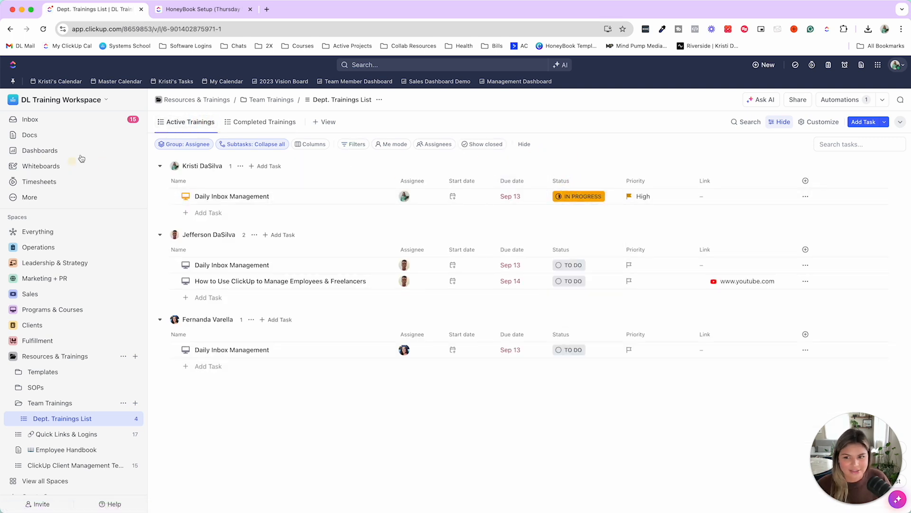
click(186, 144)
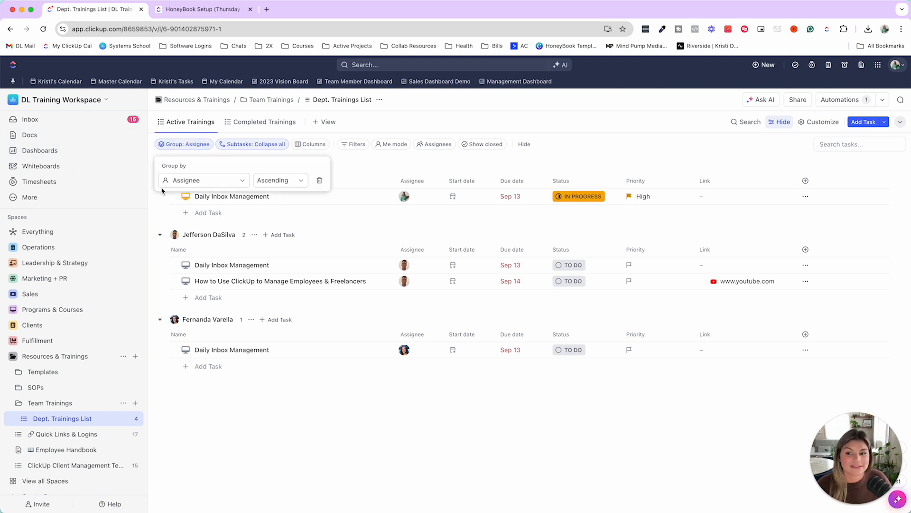
click(475, 184)
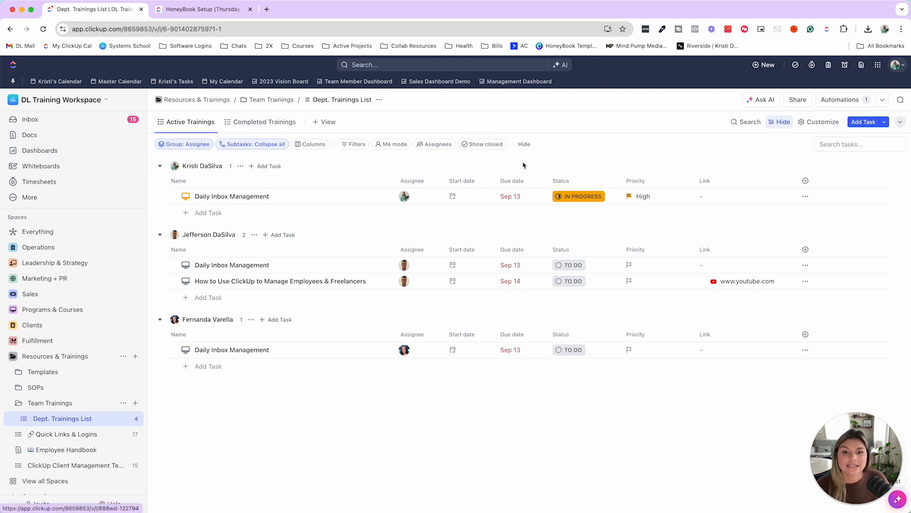
click(264, 121)
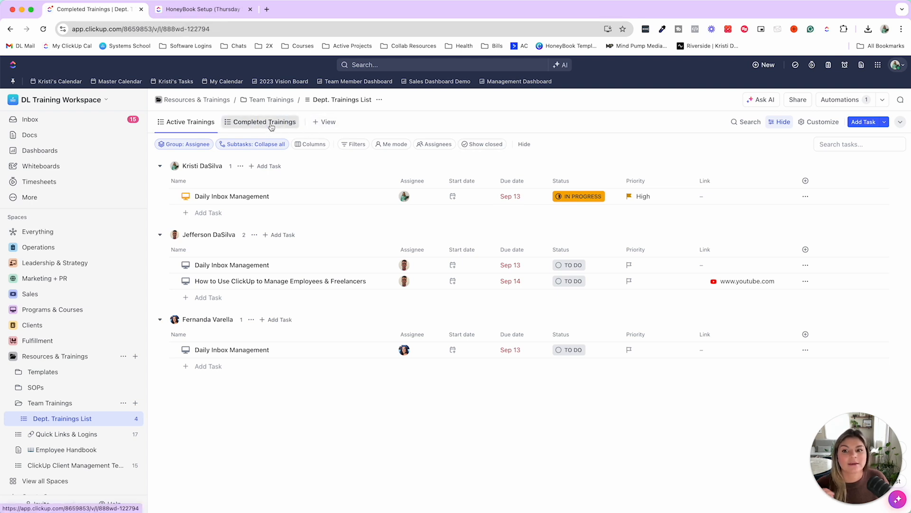
click(354, 144)
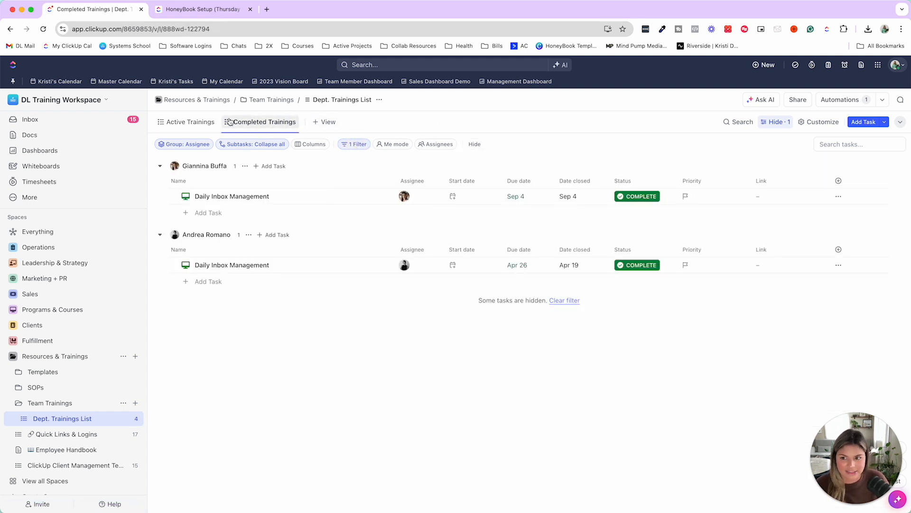
click(190, 122)
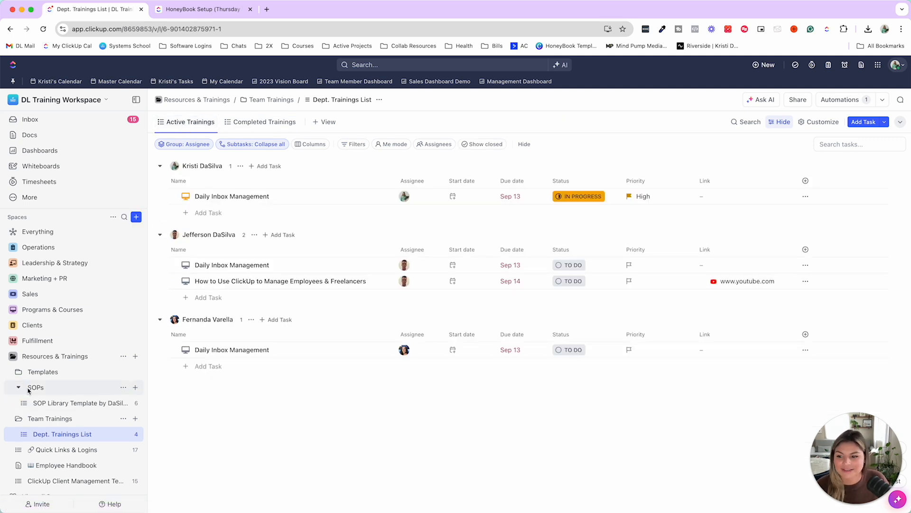
Step: Duplicate the 'Creating a Team in ClickUp' SOP from the SOP library into Dept. Trainings List
click(81, 403)
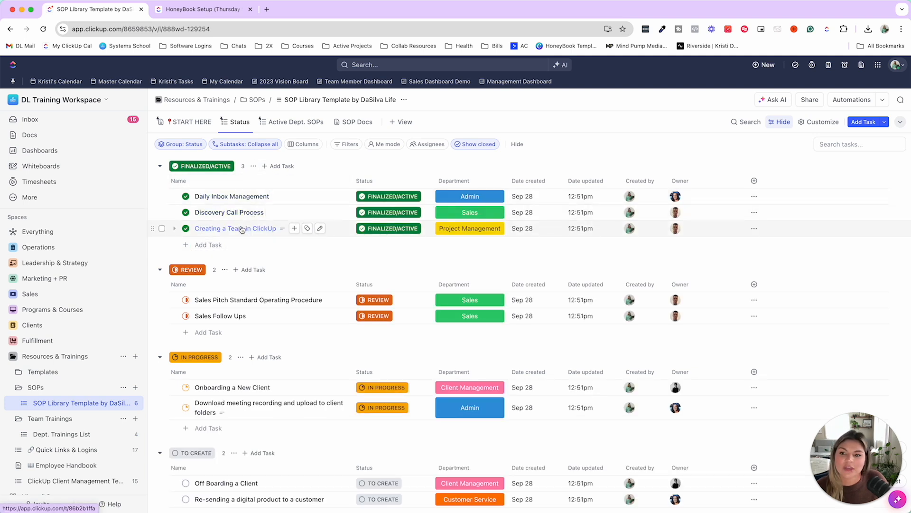
click(753, 223)
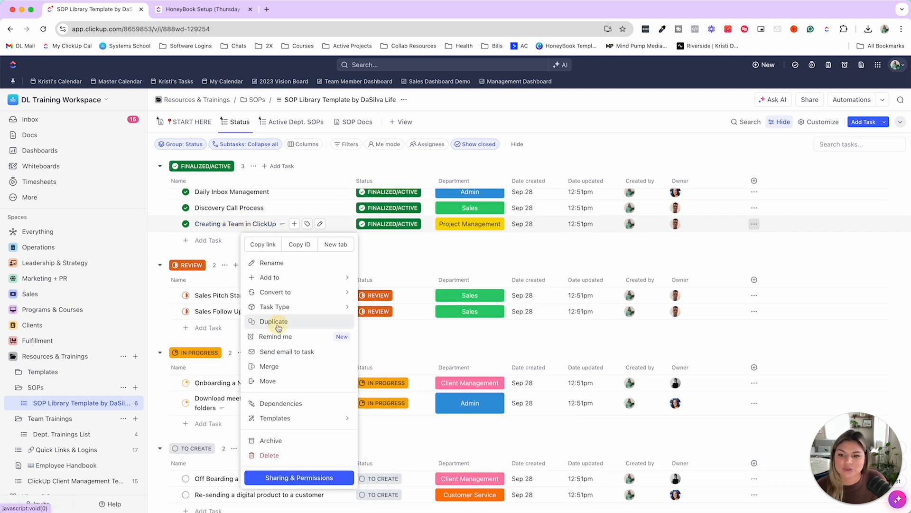
click(273, 321)
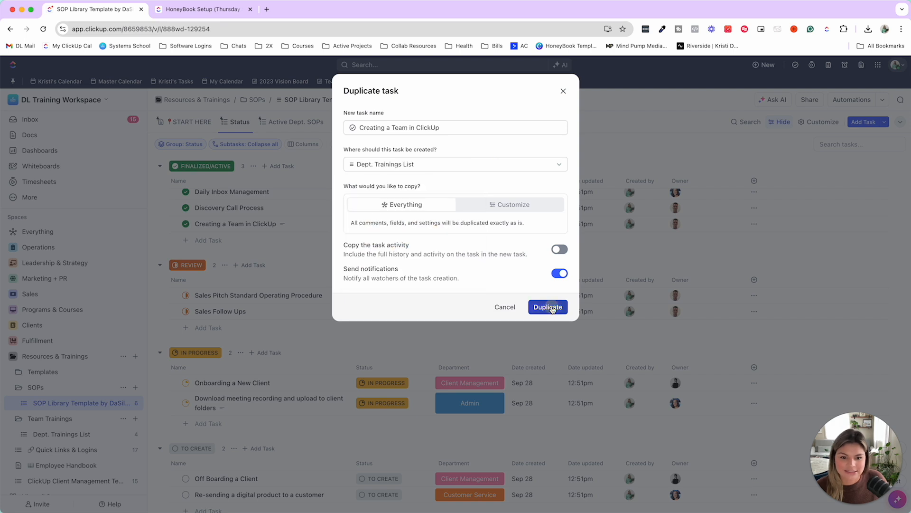
click(547, 307)
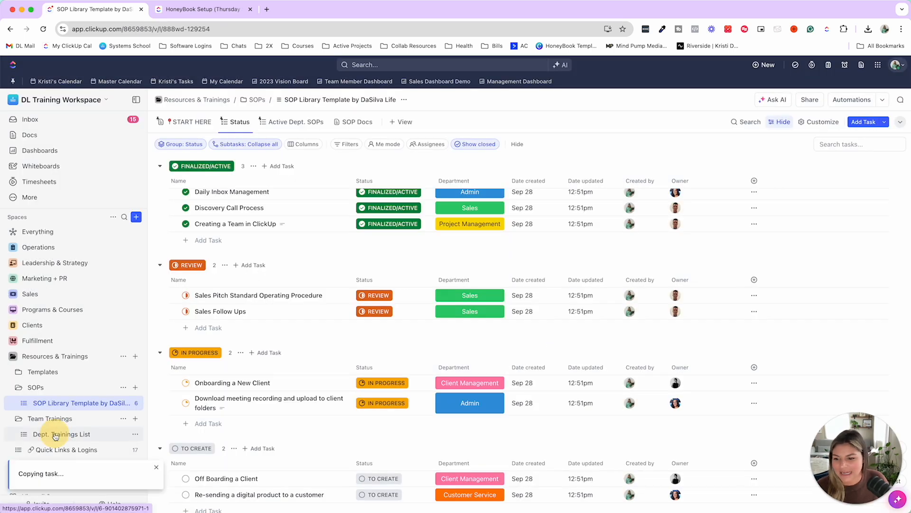
Step: Open Dept. Trainings List and give the copied 'Creating a Team in ClickUp' training Normal priority
click(62, 433)
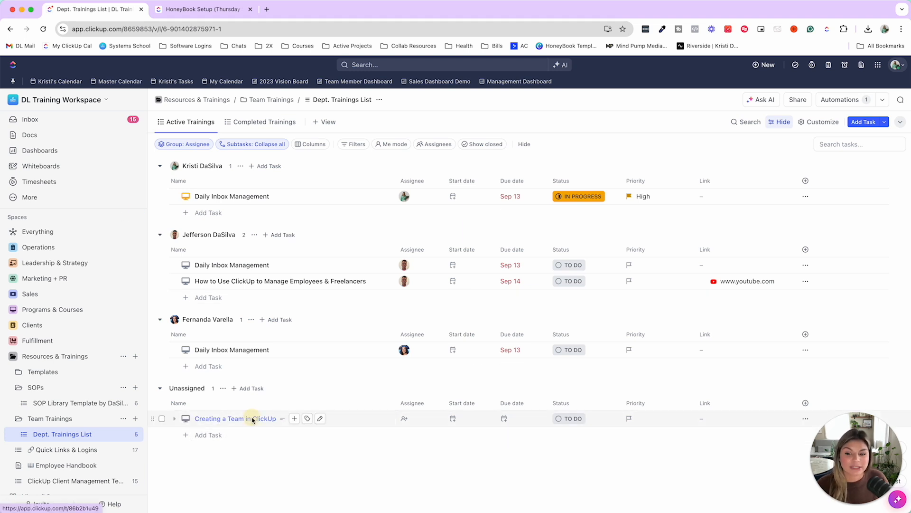
mouse_move(488, 476)
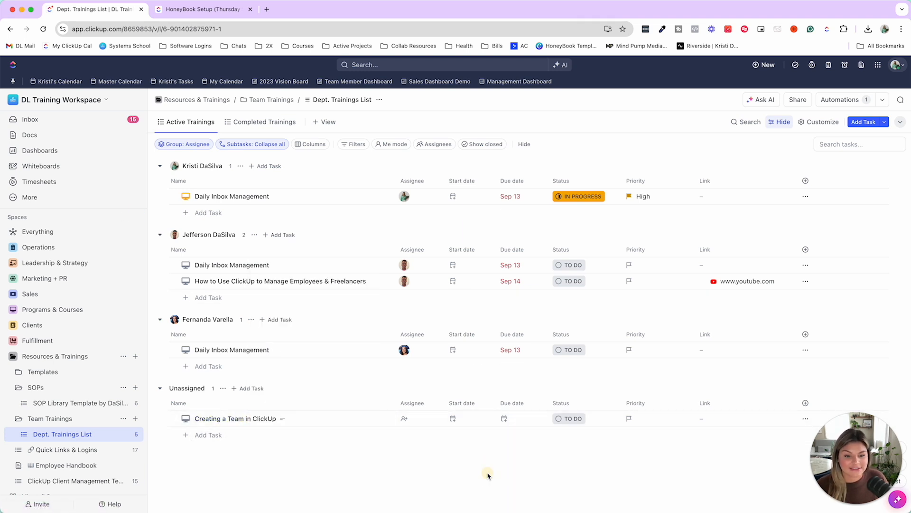
mouse_move(424, 456)
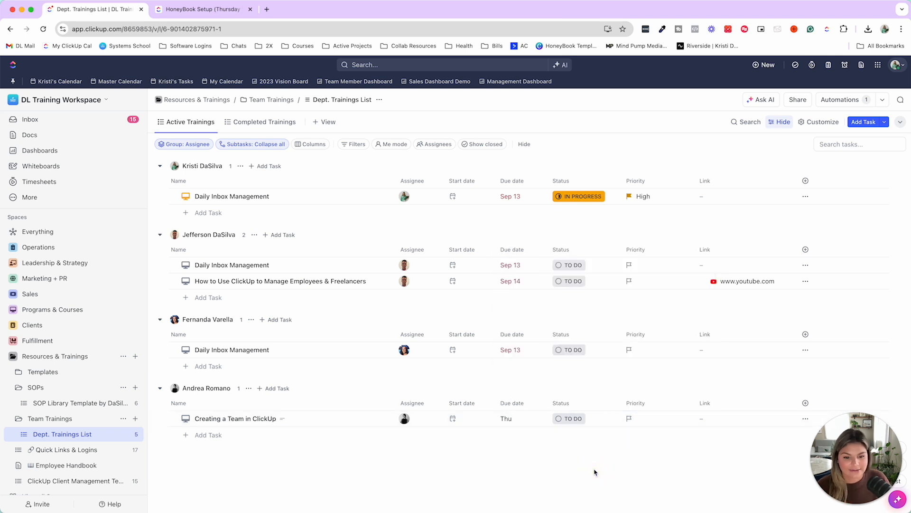
click(629, 417)
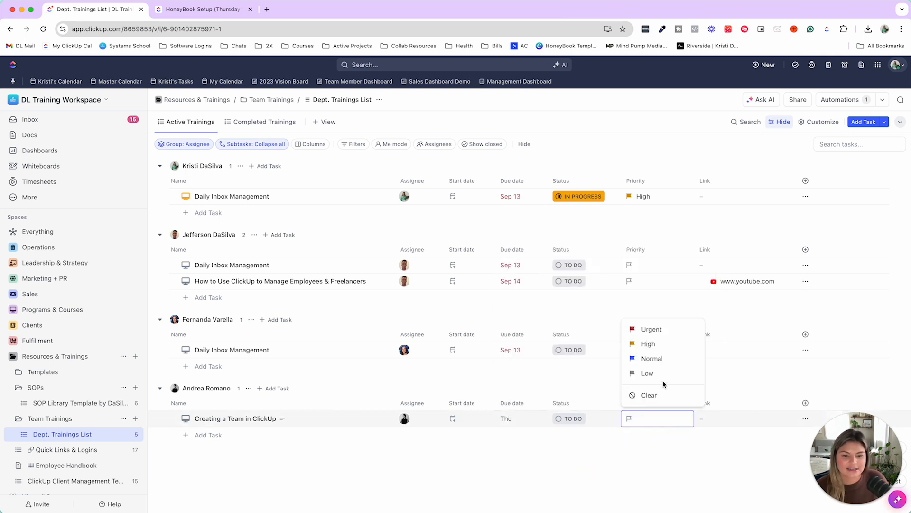
click(652, 358)
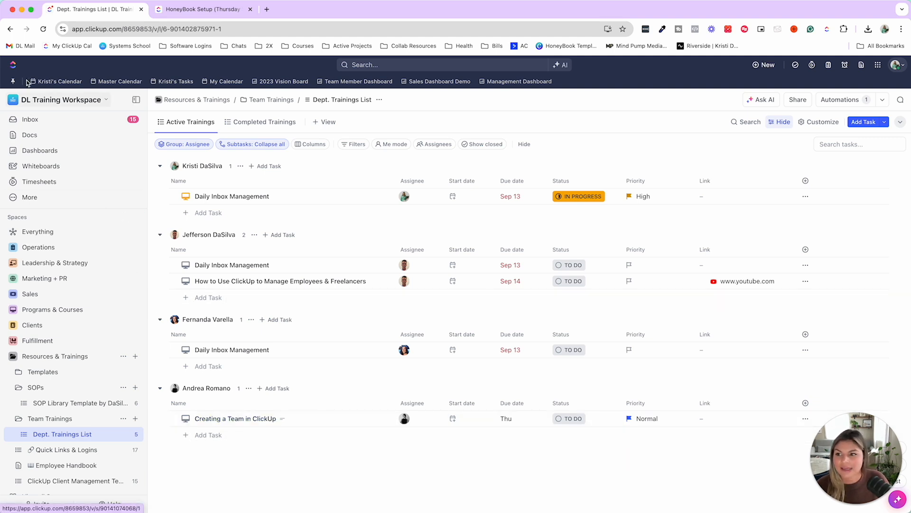
click(59, 81)
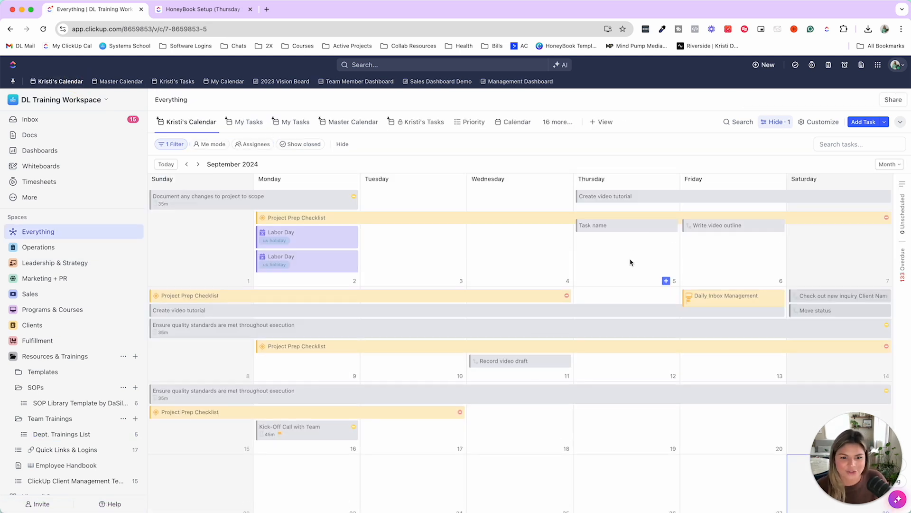
mouse_move(689, 298)
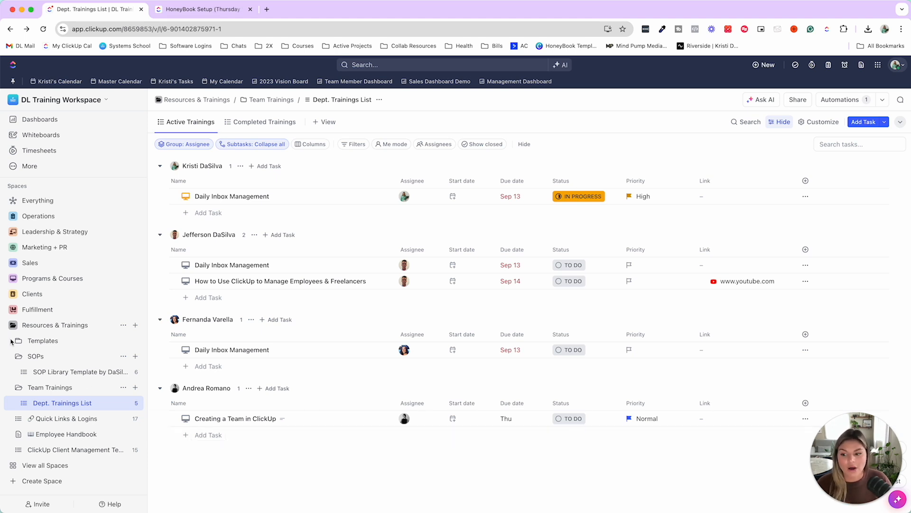
Step: Glance at the SOP library and HoneyBook tab, then show Dept. Trainings List's Completed Trainings
click(81, 371)
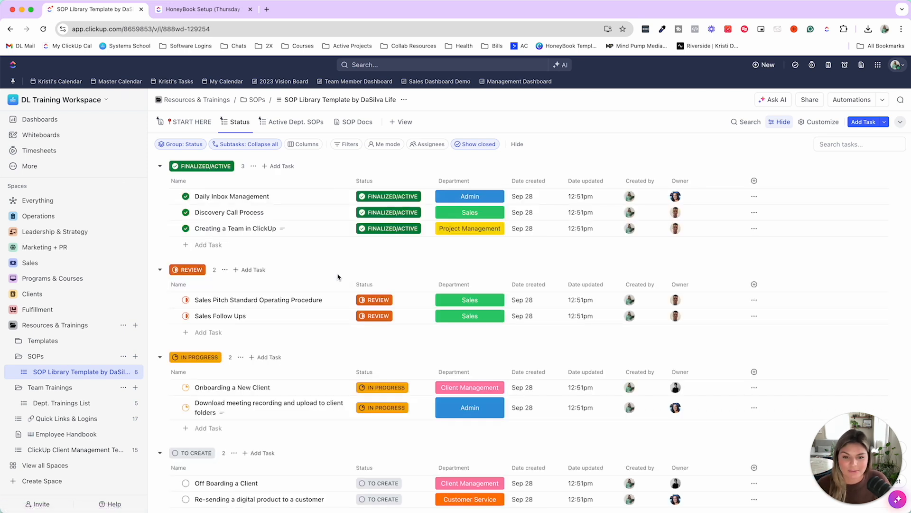
click(204, 8)
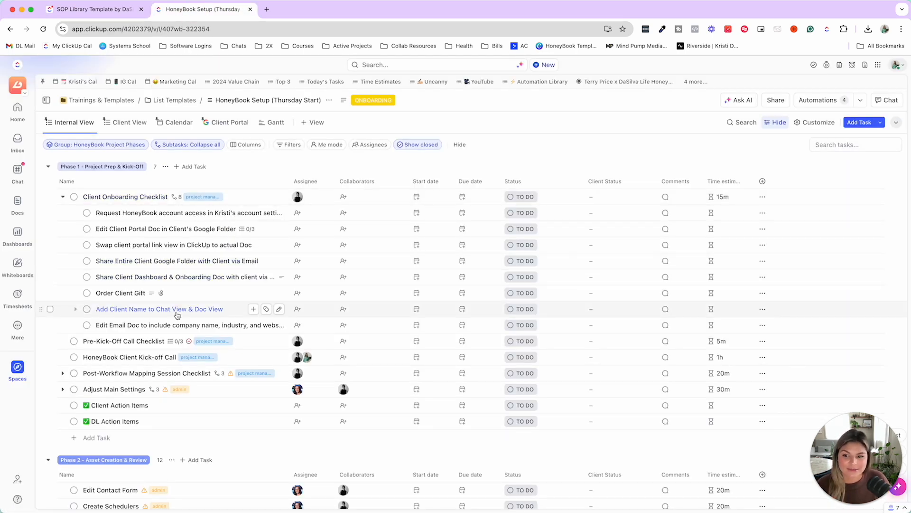
click(93, 8)
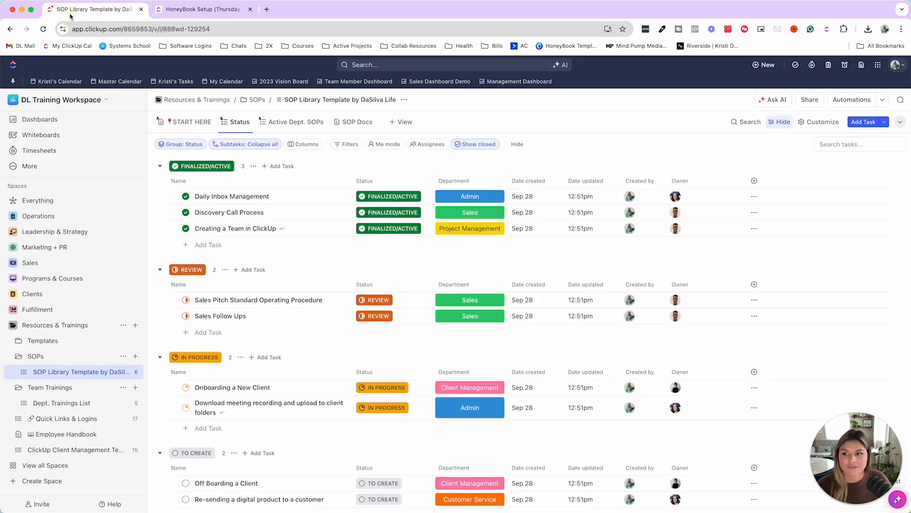
click(60, 403)
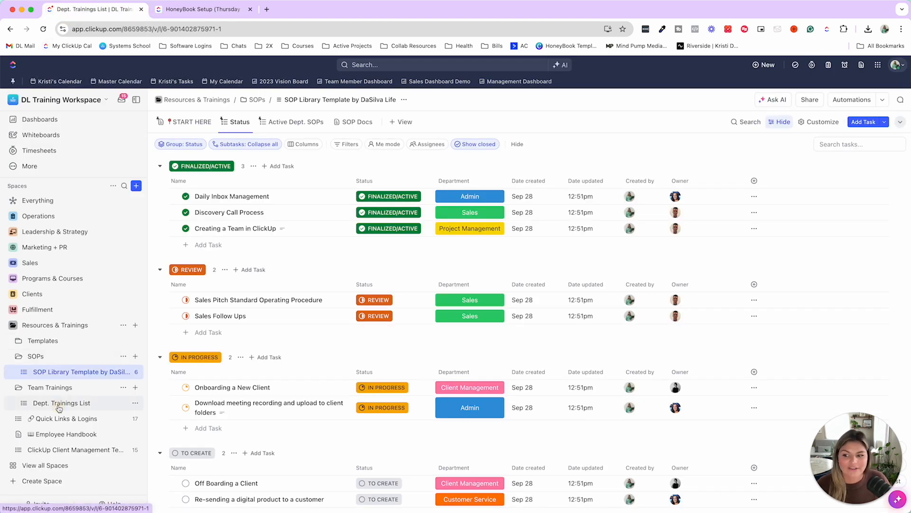
click(62, 402)
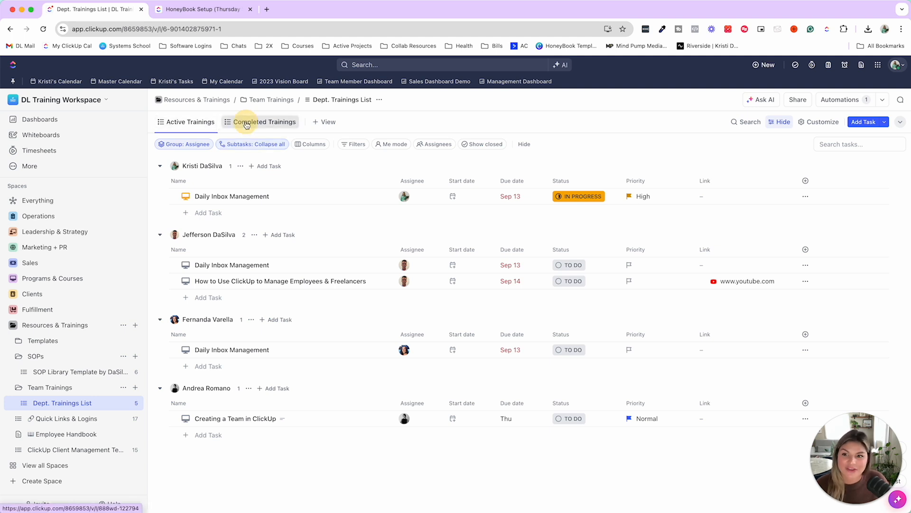
click(265, 122)
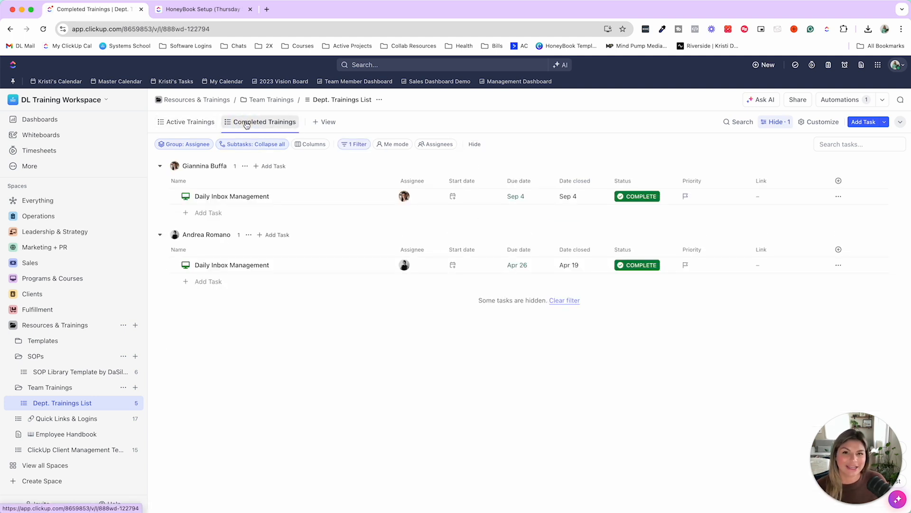